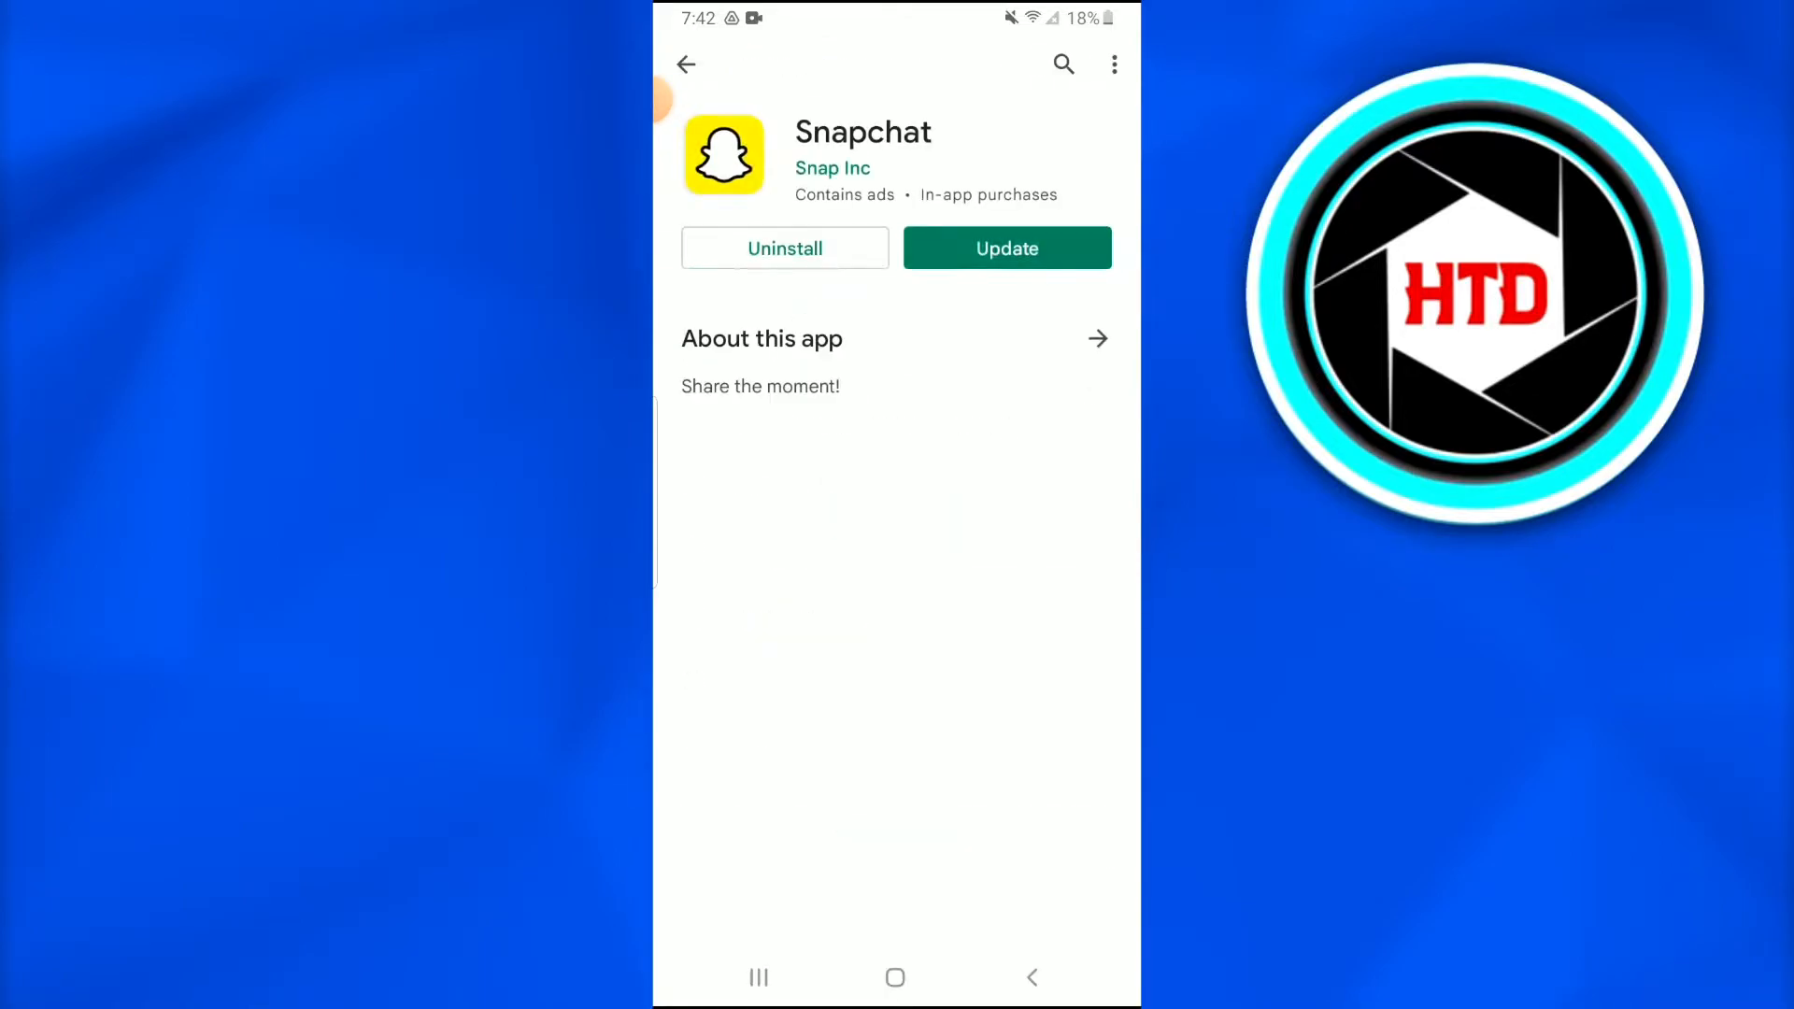
Step: Check Snapchat's Play Store page, showing an available update, then return home
left_click(1004, 249)
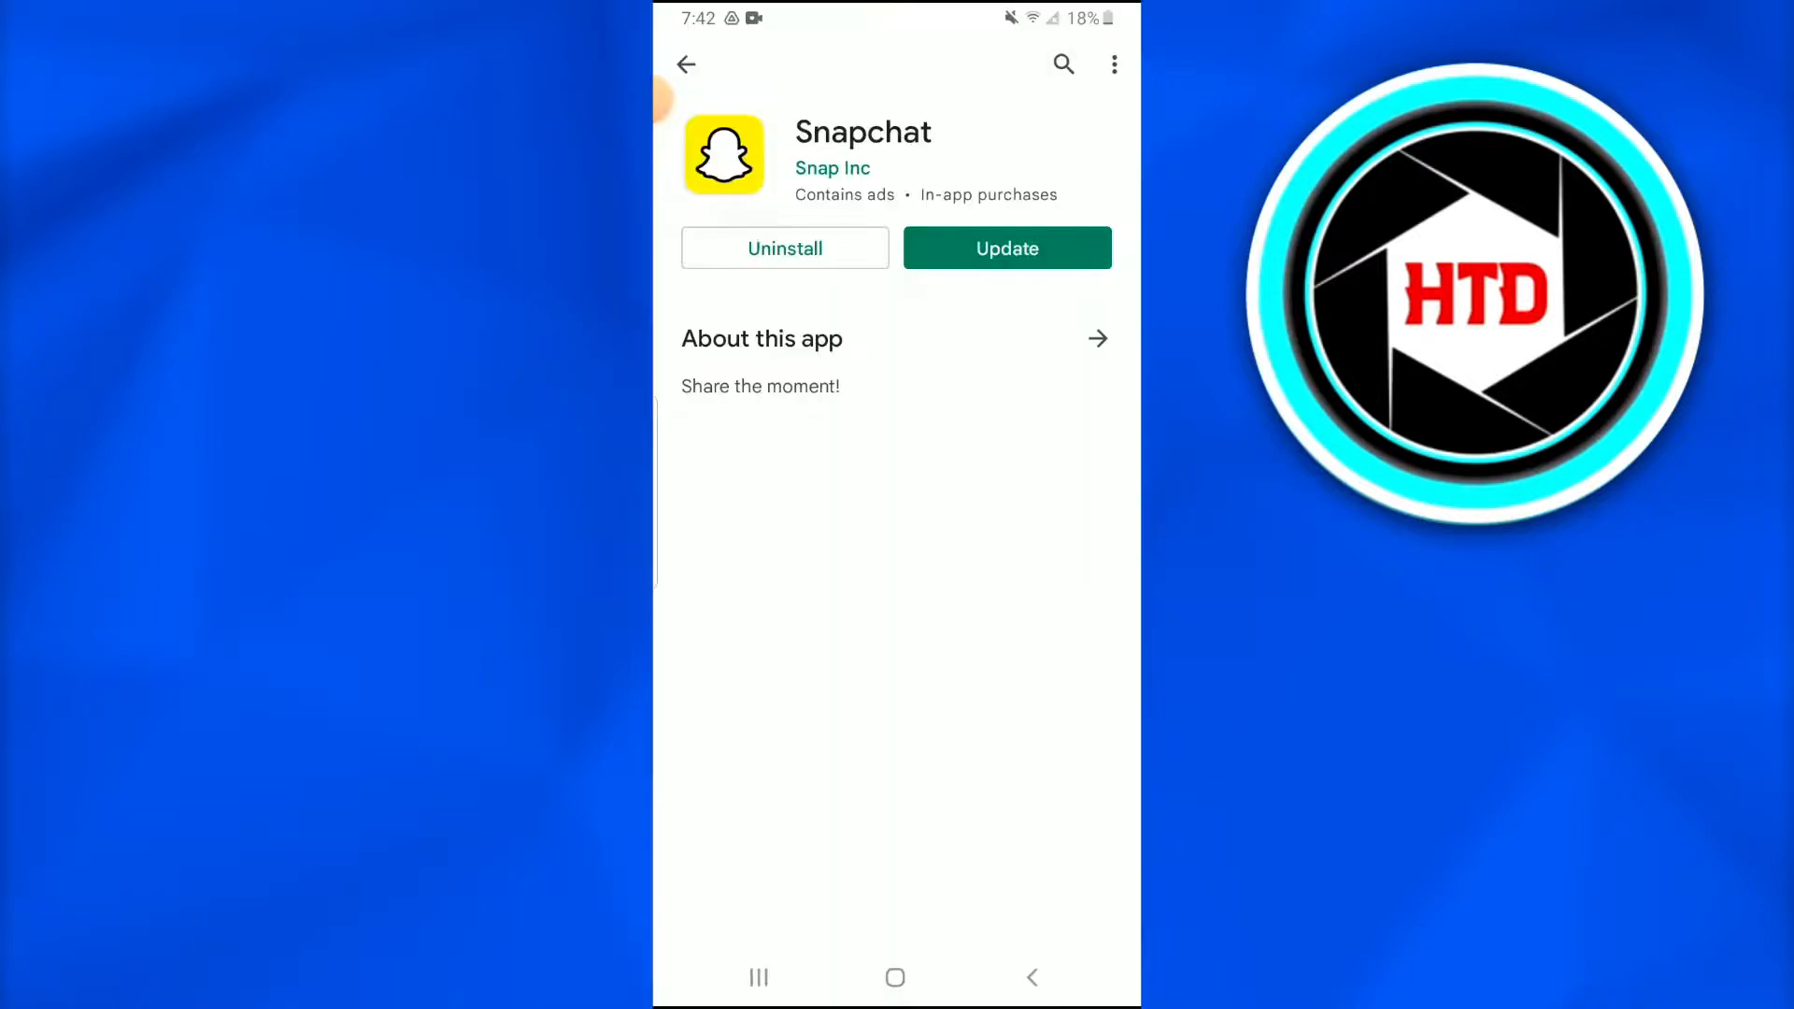
left_click(685, 64)
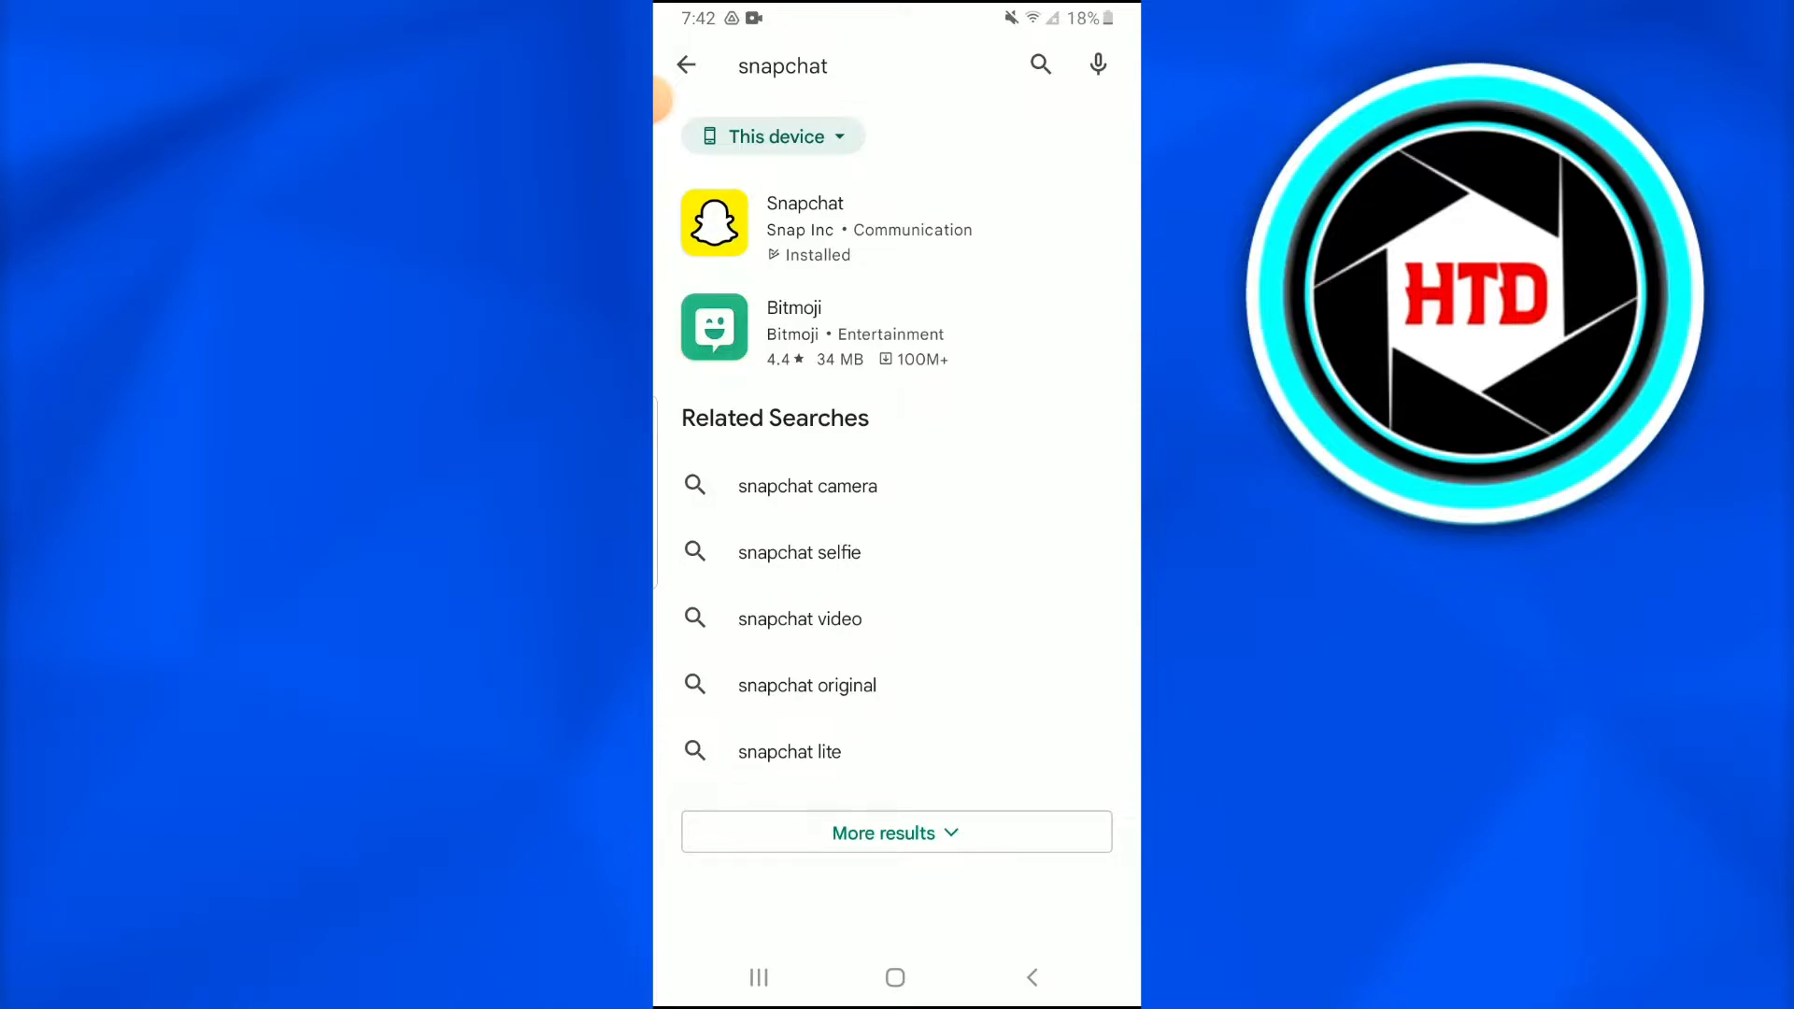
left_click(896, 978)
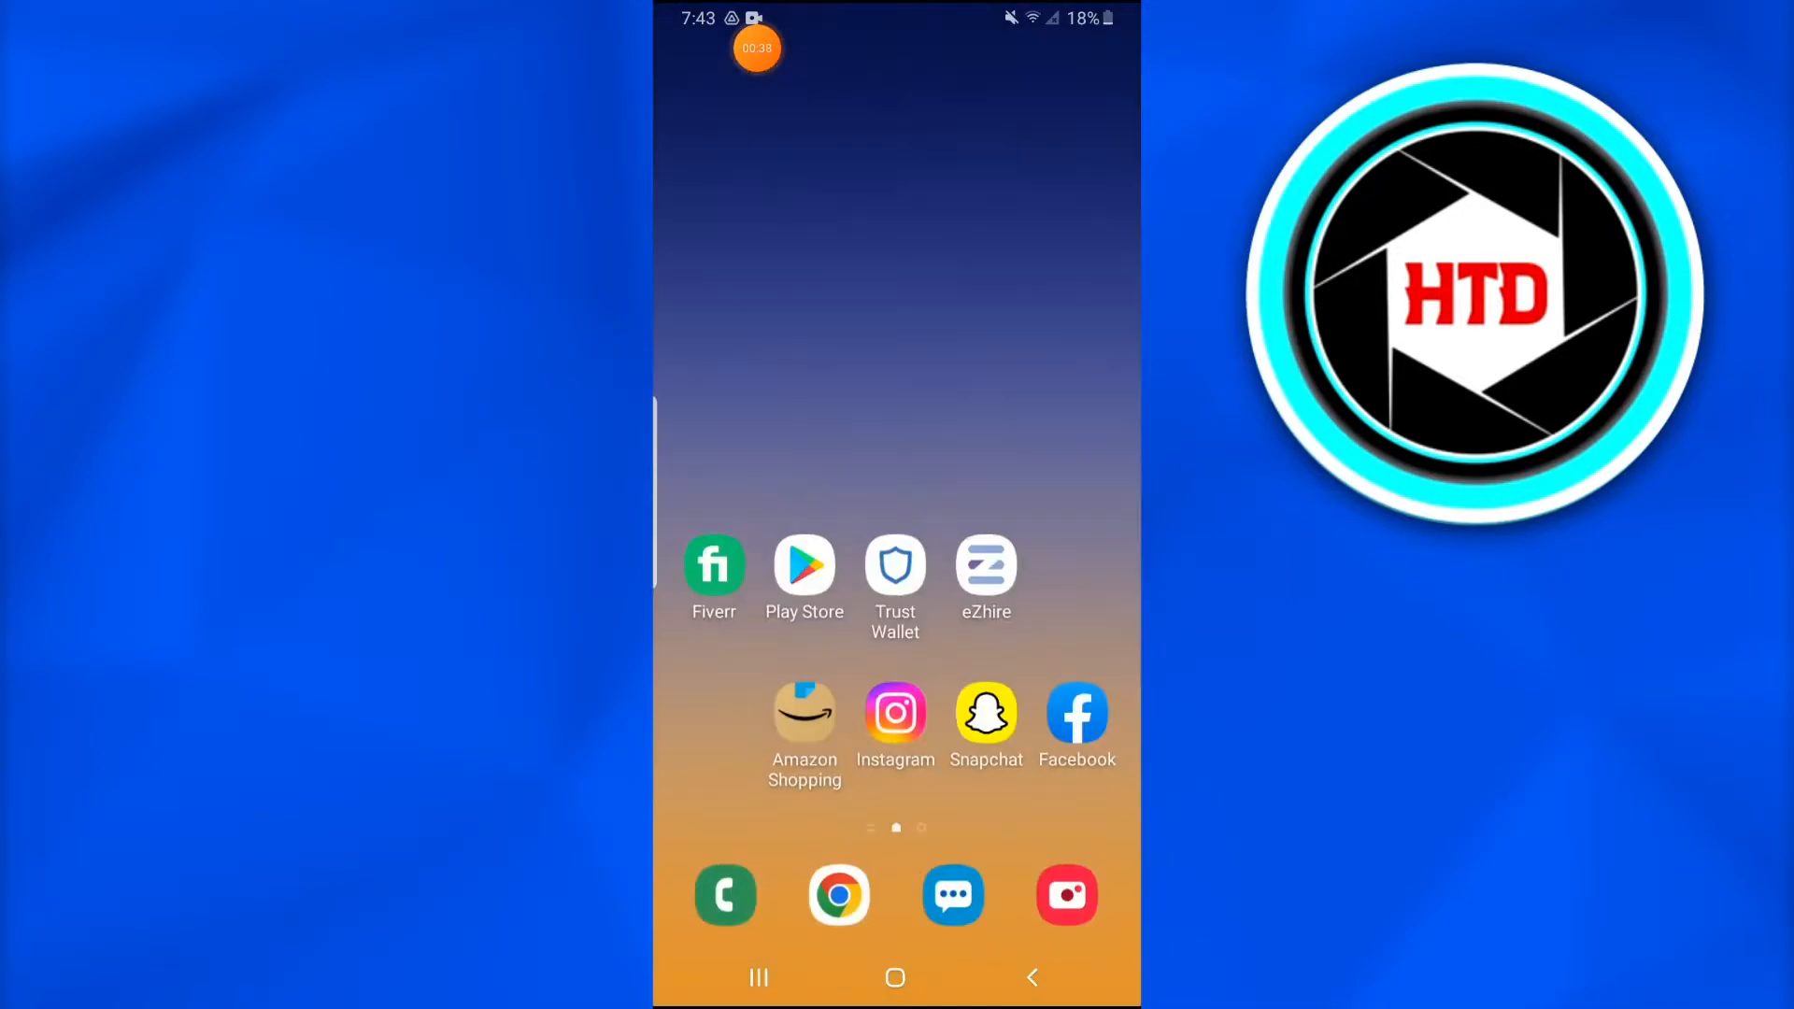
Step: Launch Snapchat and open a friend's conversation from the chat list
left_click(985, 713)
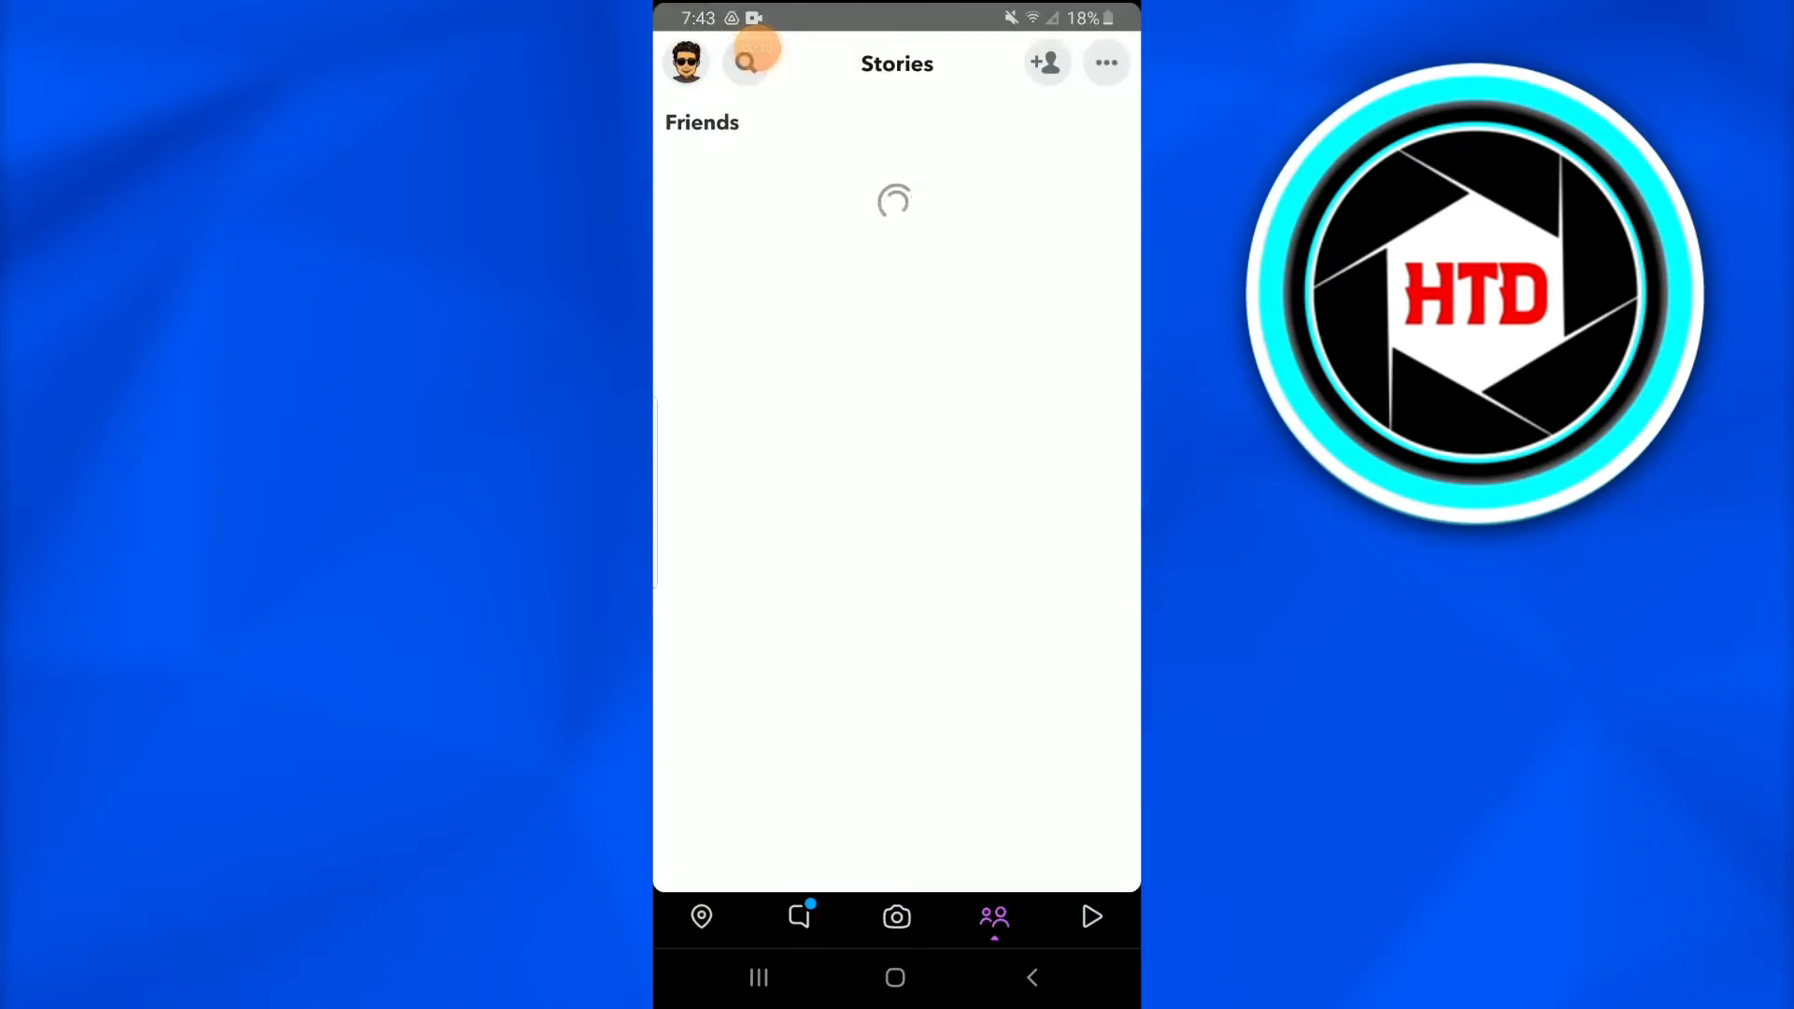
left_click(799, 916)
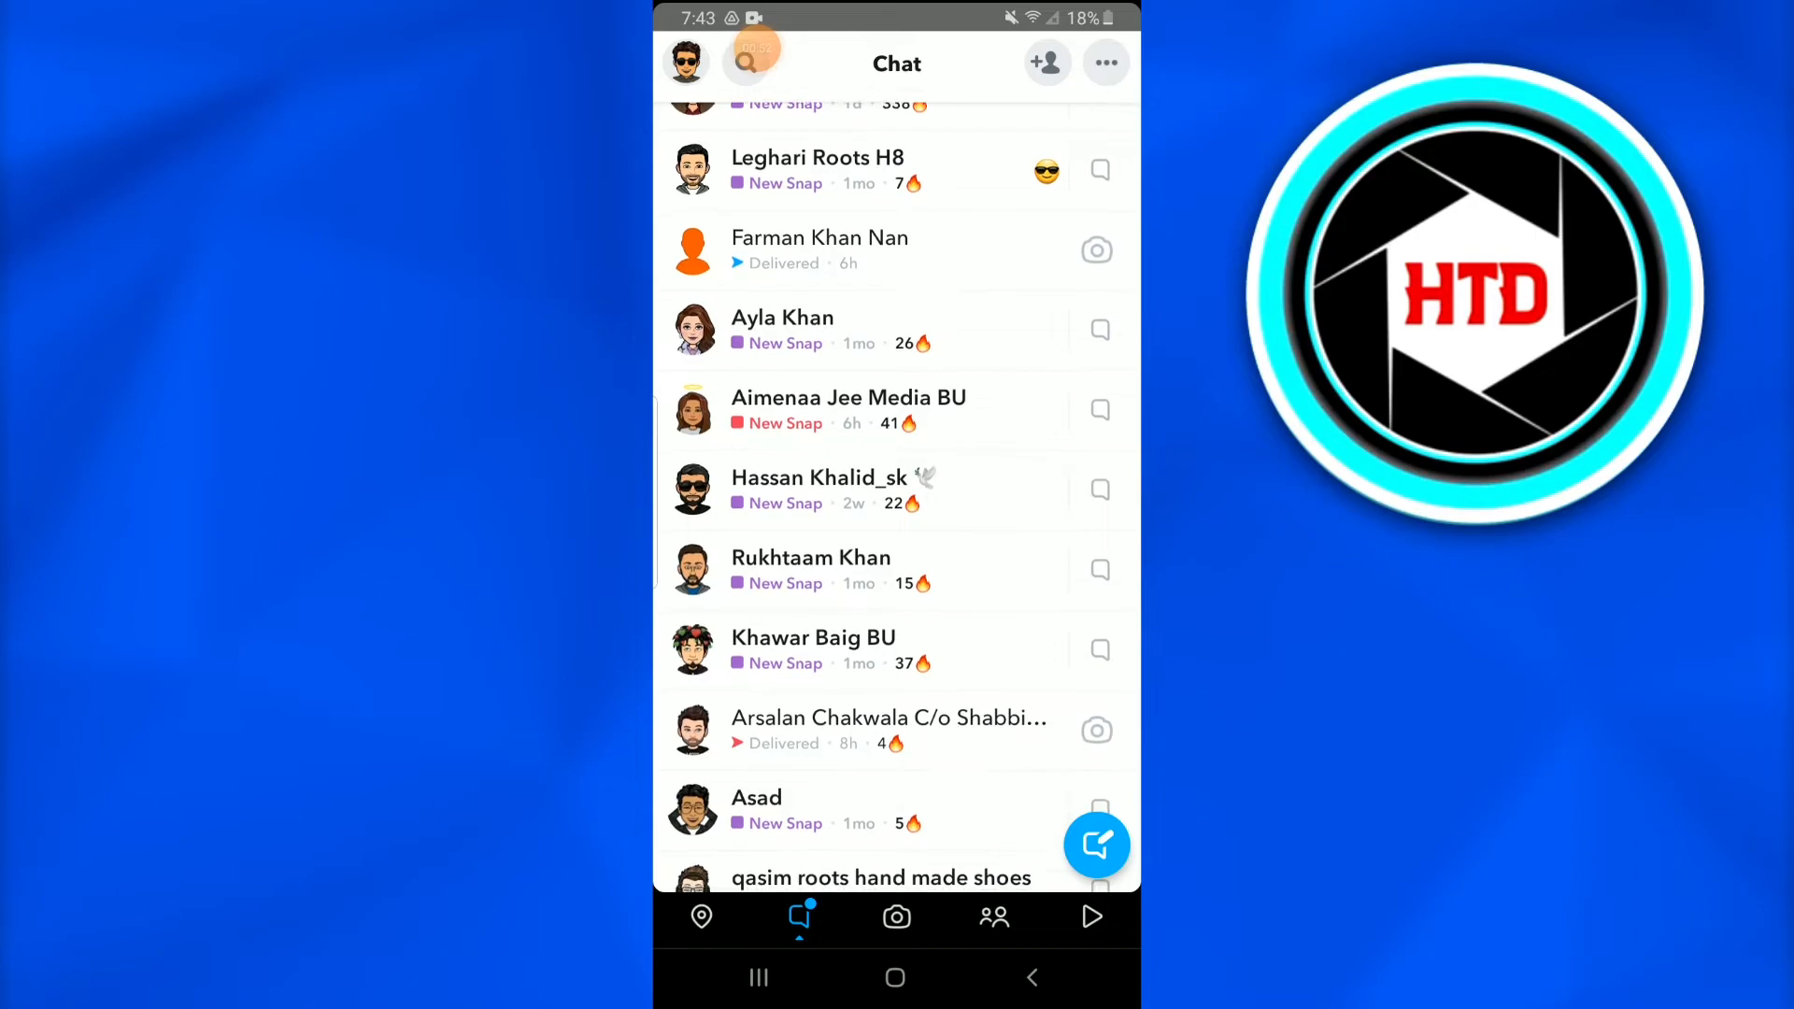
scroll("up", 3)
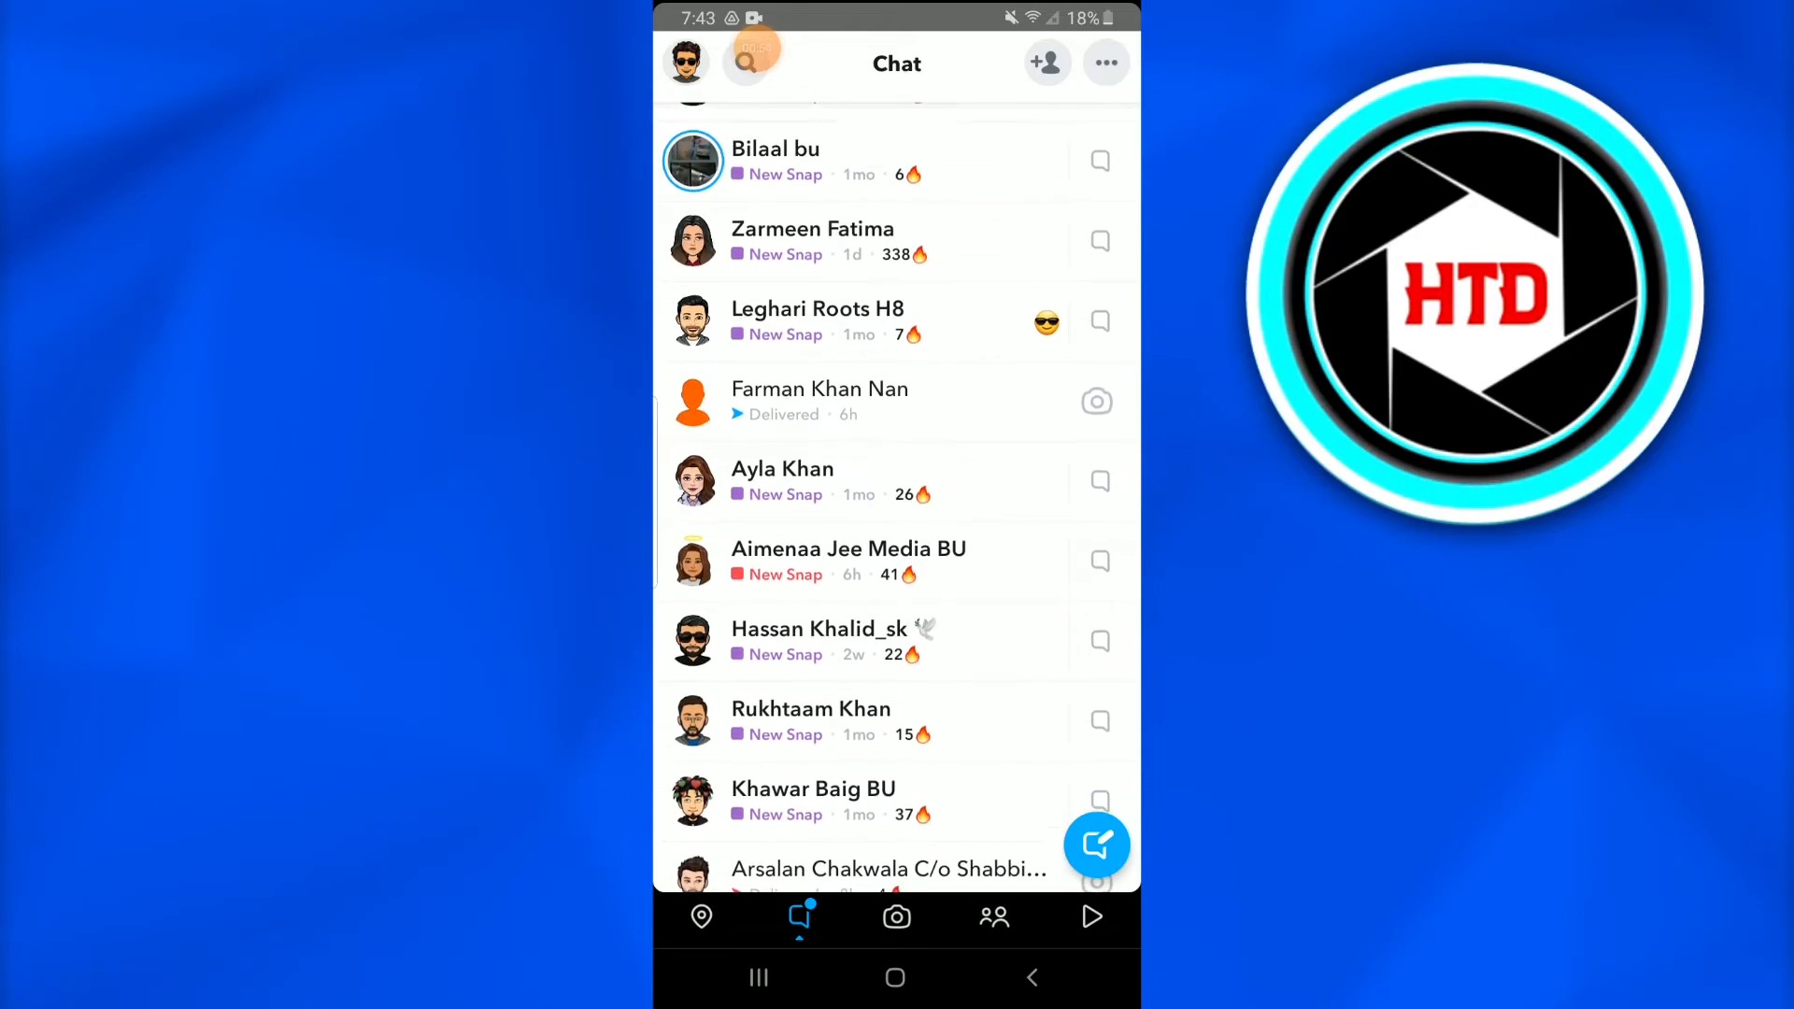
left_click(813, 240)
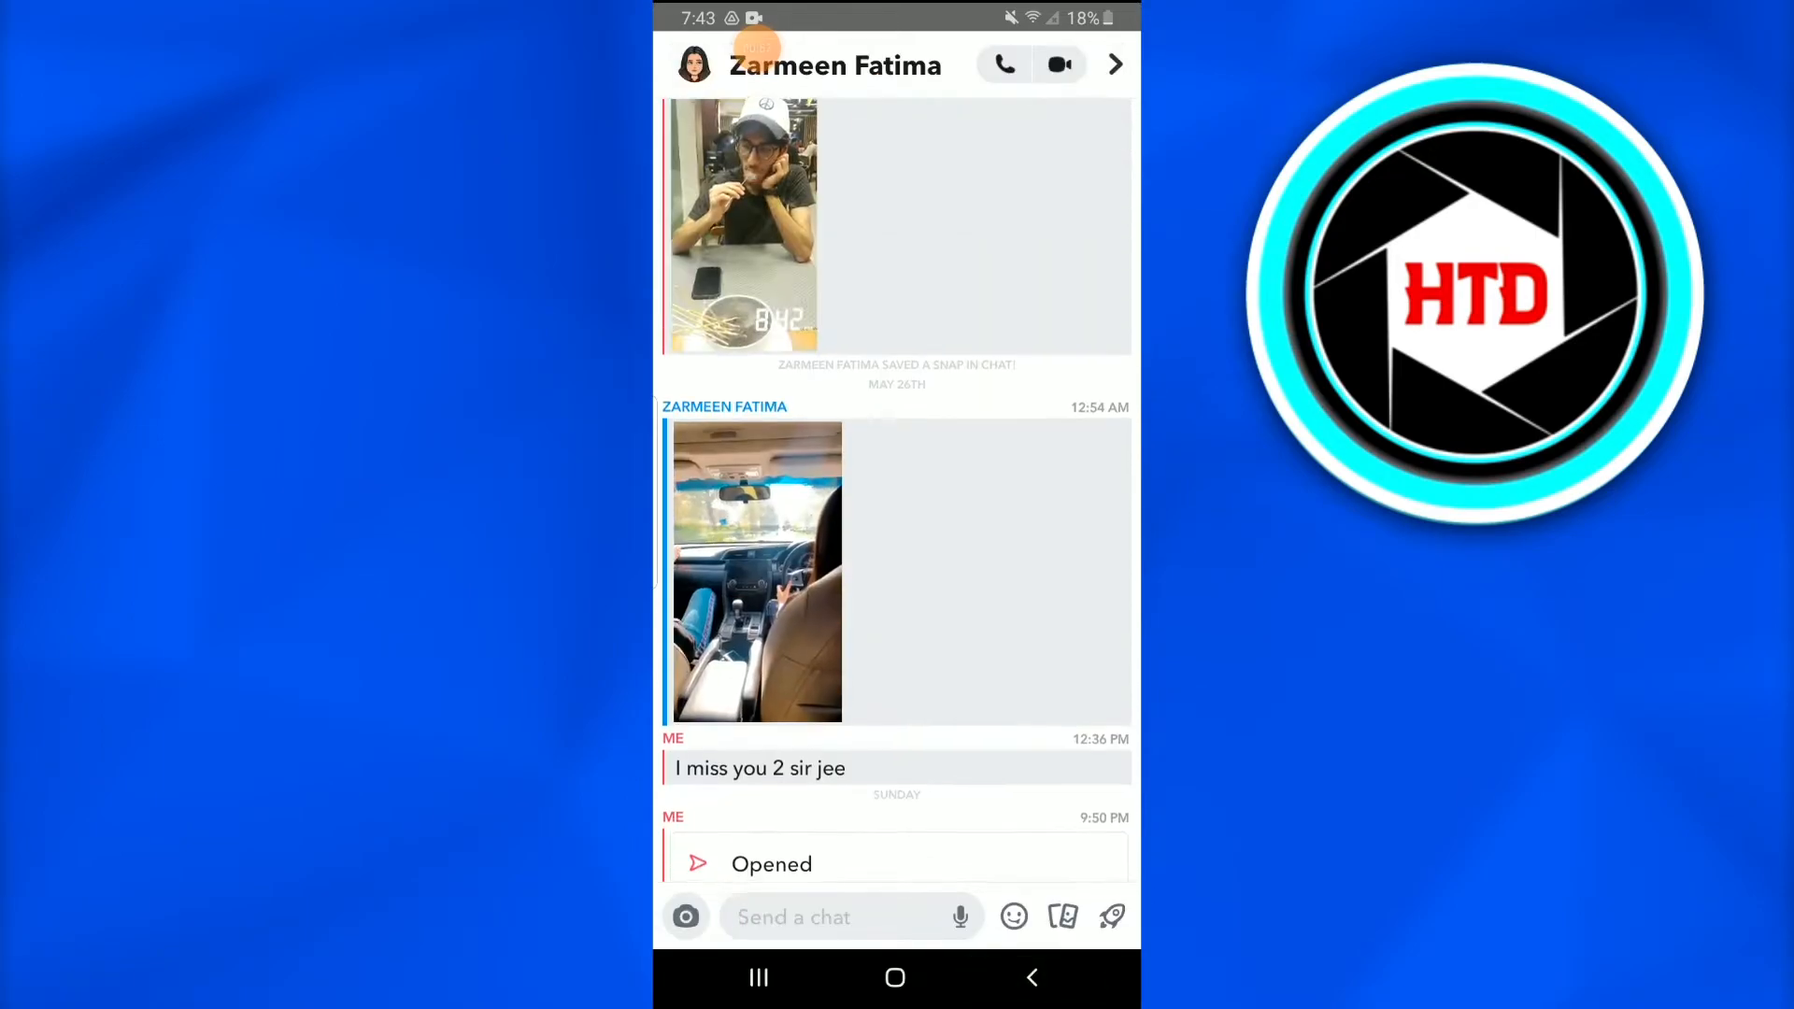
Step: Delete the saved message 'I miss you 2 sir jee' and confirm Delete Chat
scroll("down", 3)
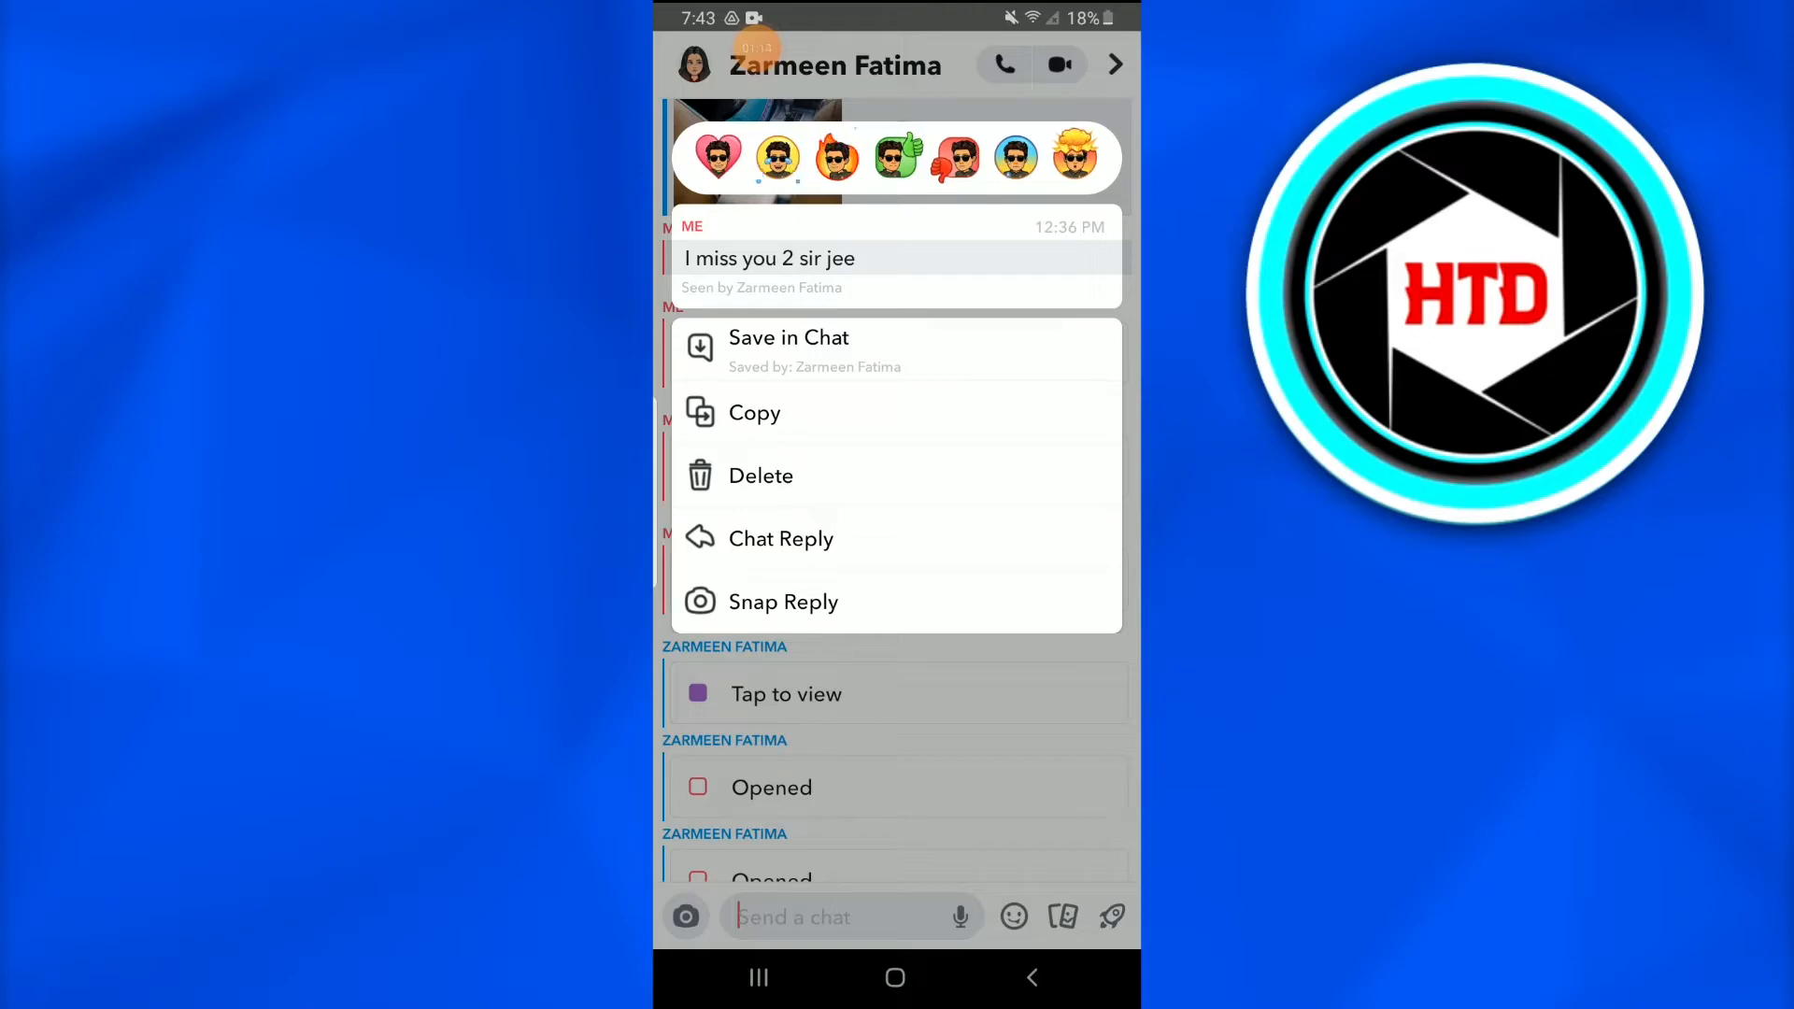
left_click(760, 475)
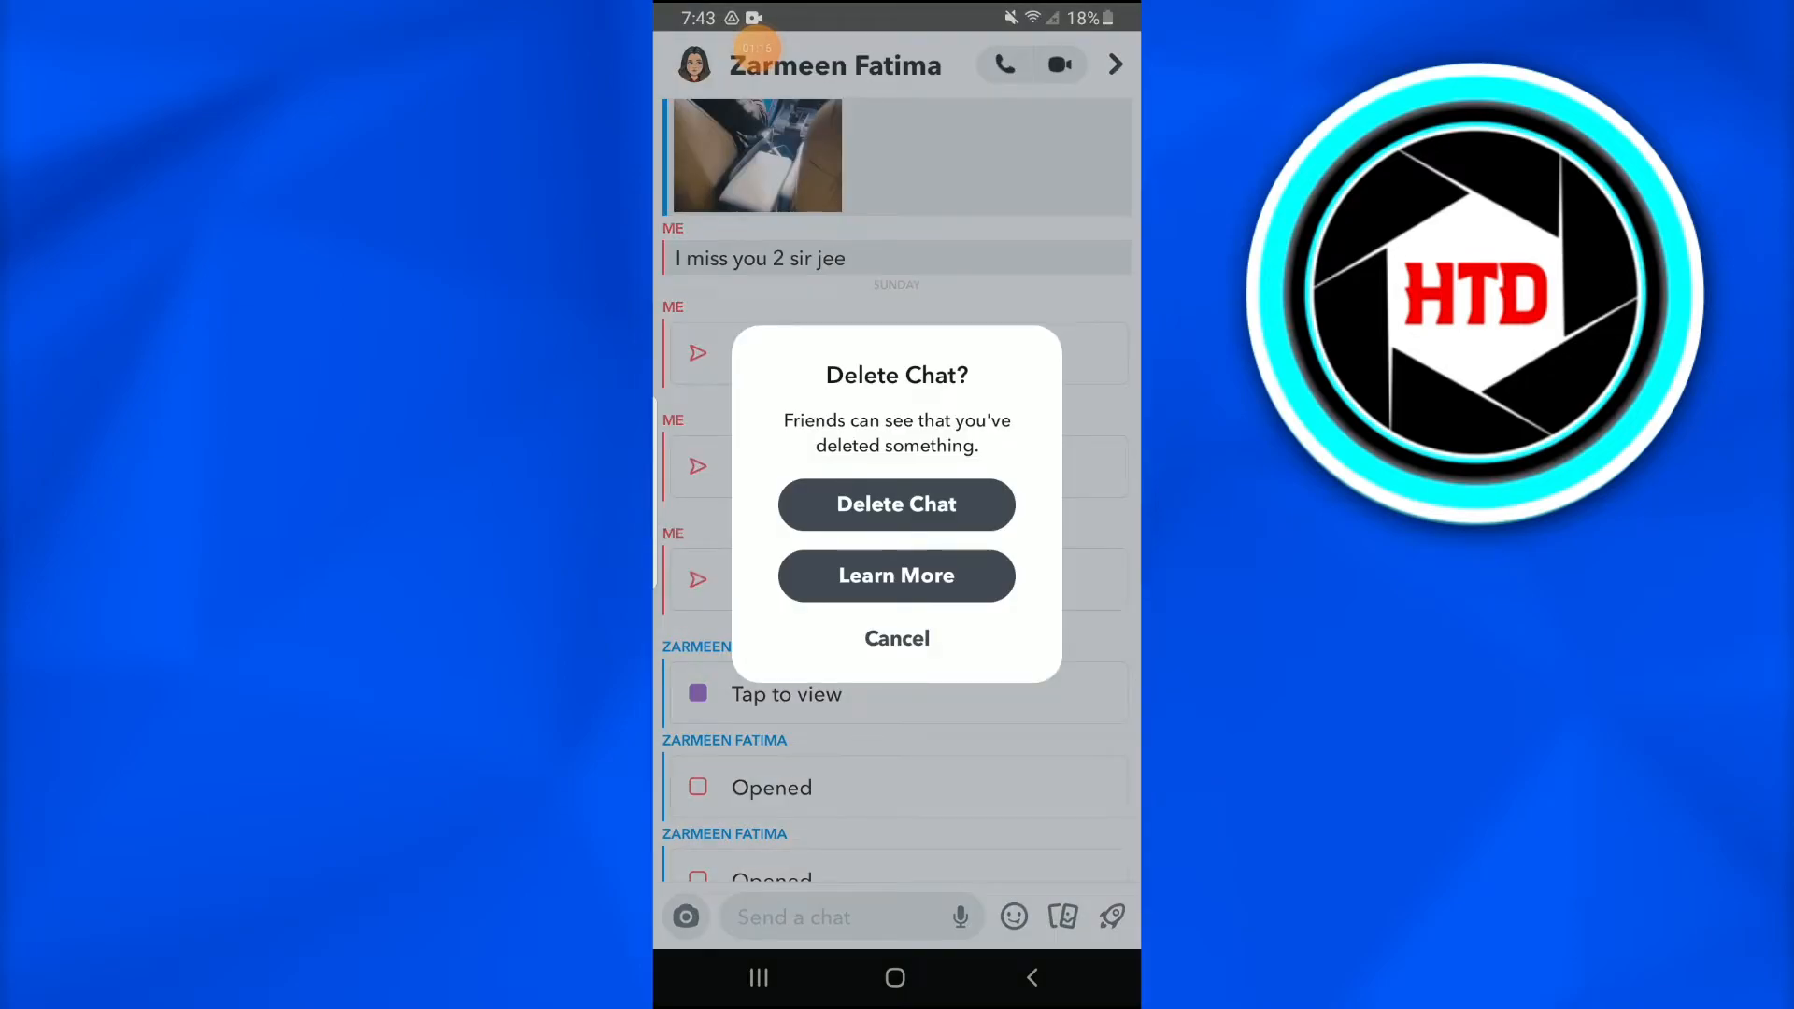
left_click(896, 505)
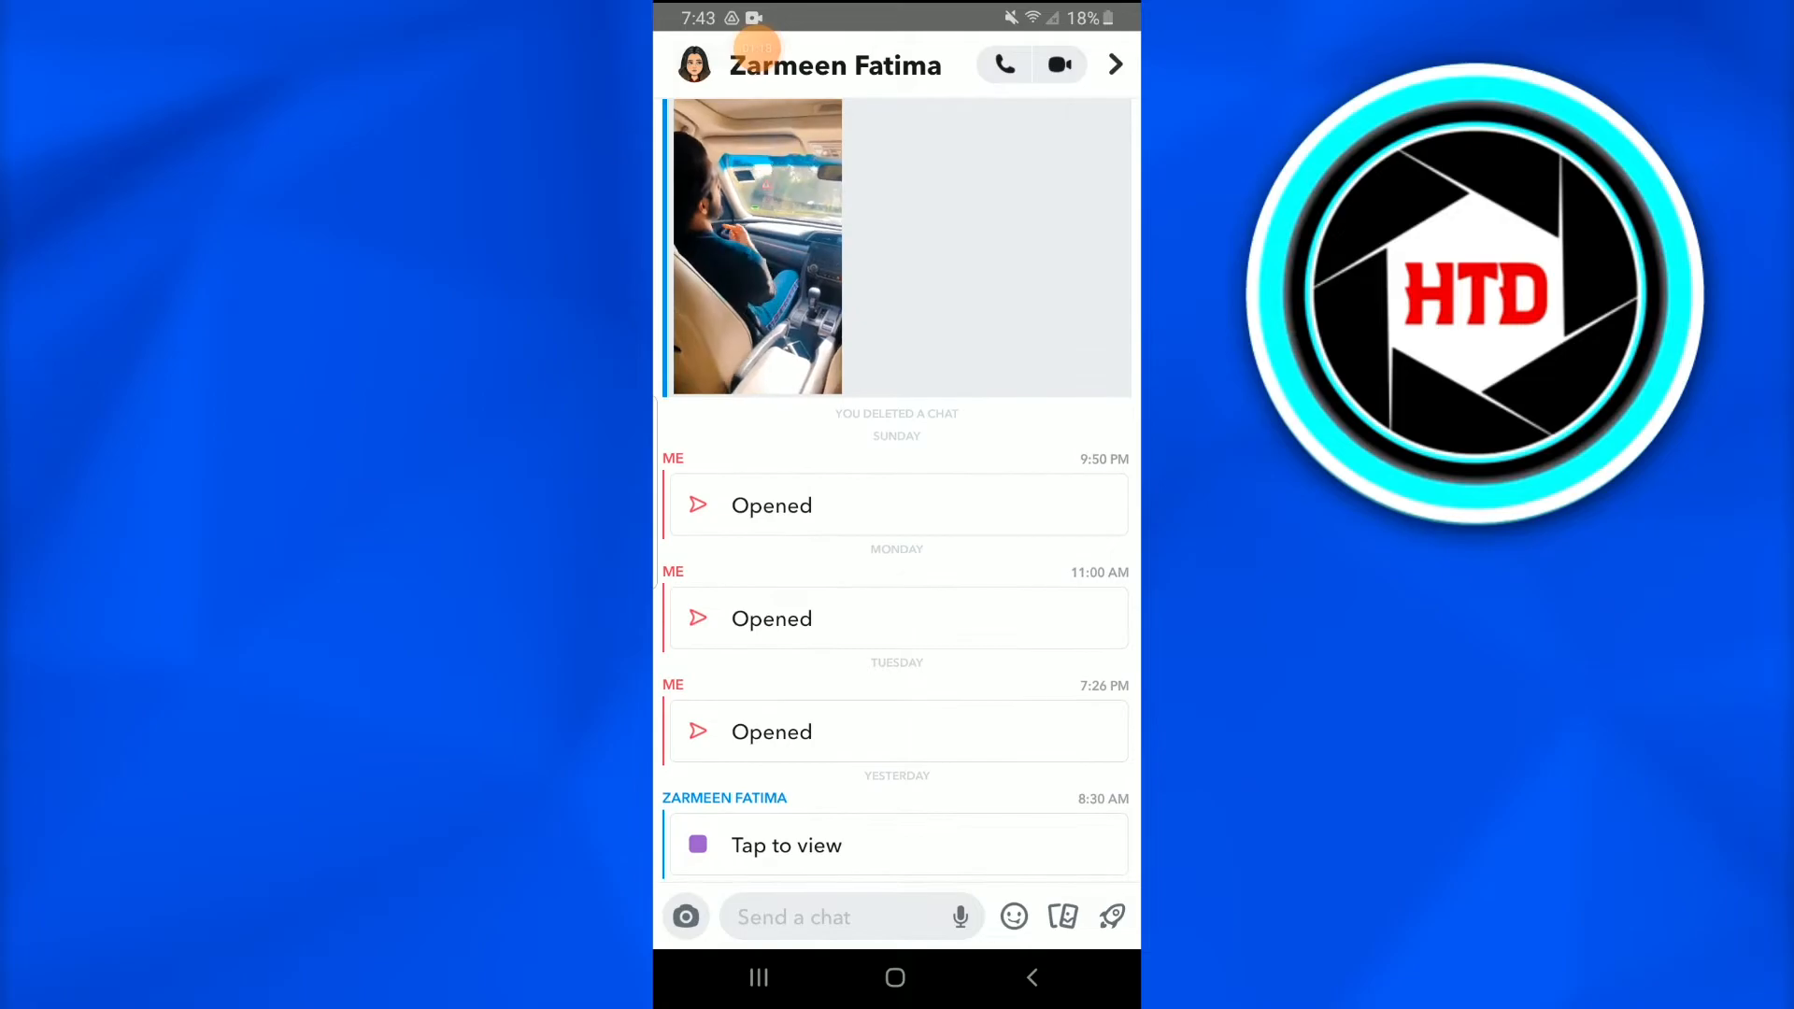
Step: Return to the chat list and exit Snapchat to the home screen
scroll("up", 3)
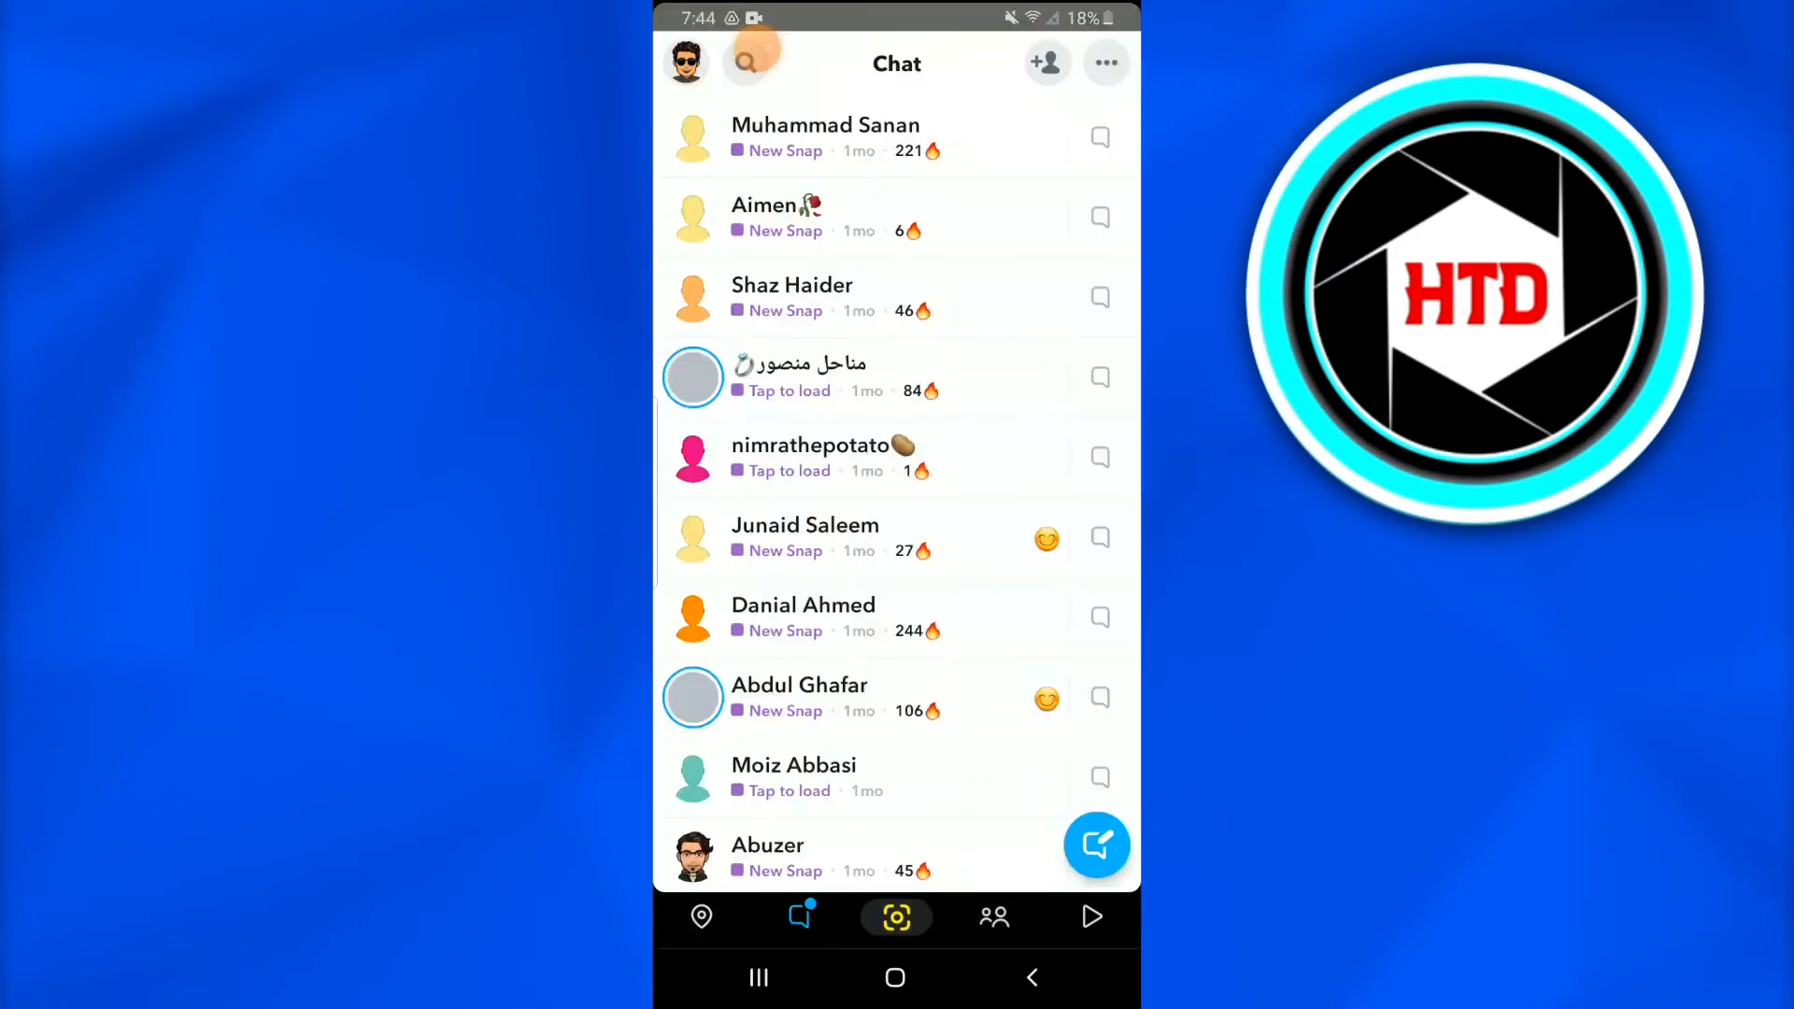
scroll("down", 3)
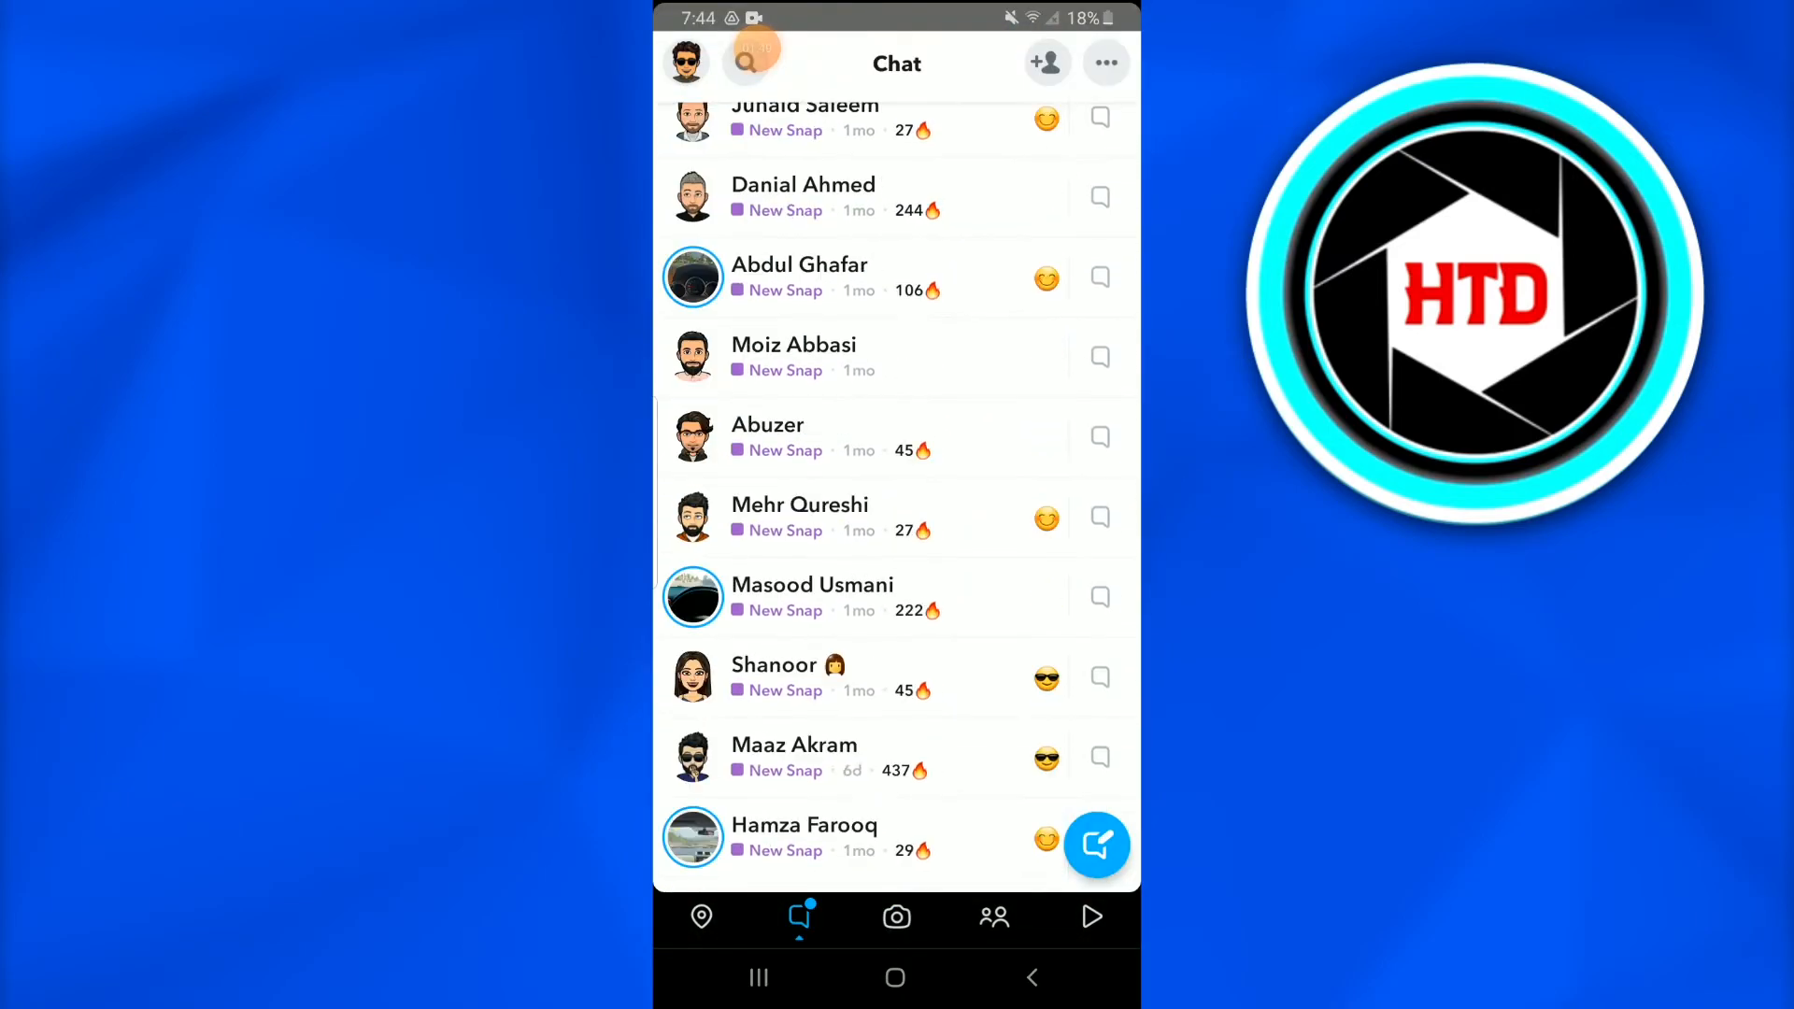
left_click(897, 978)
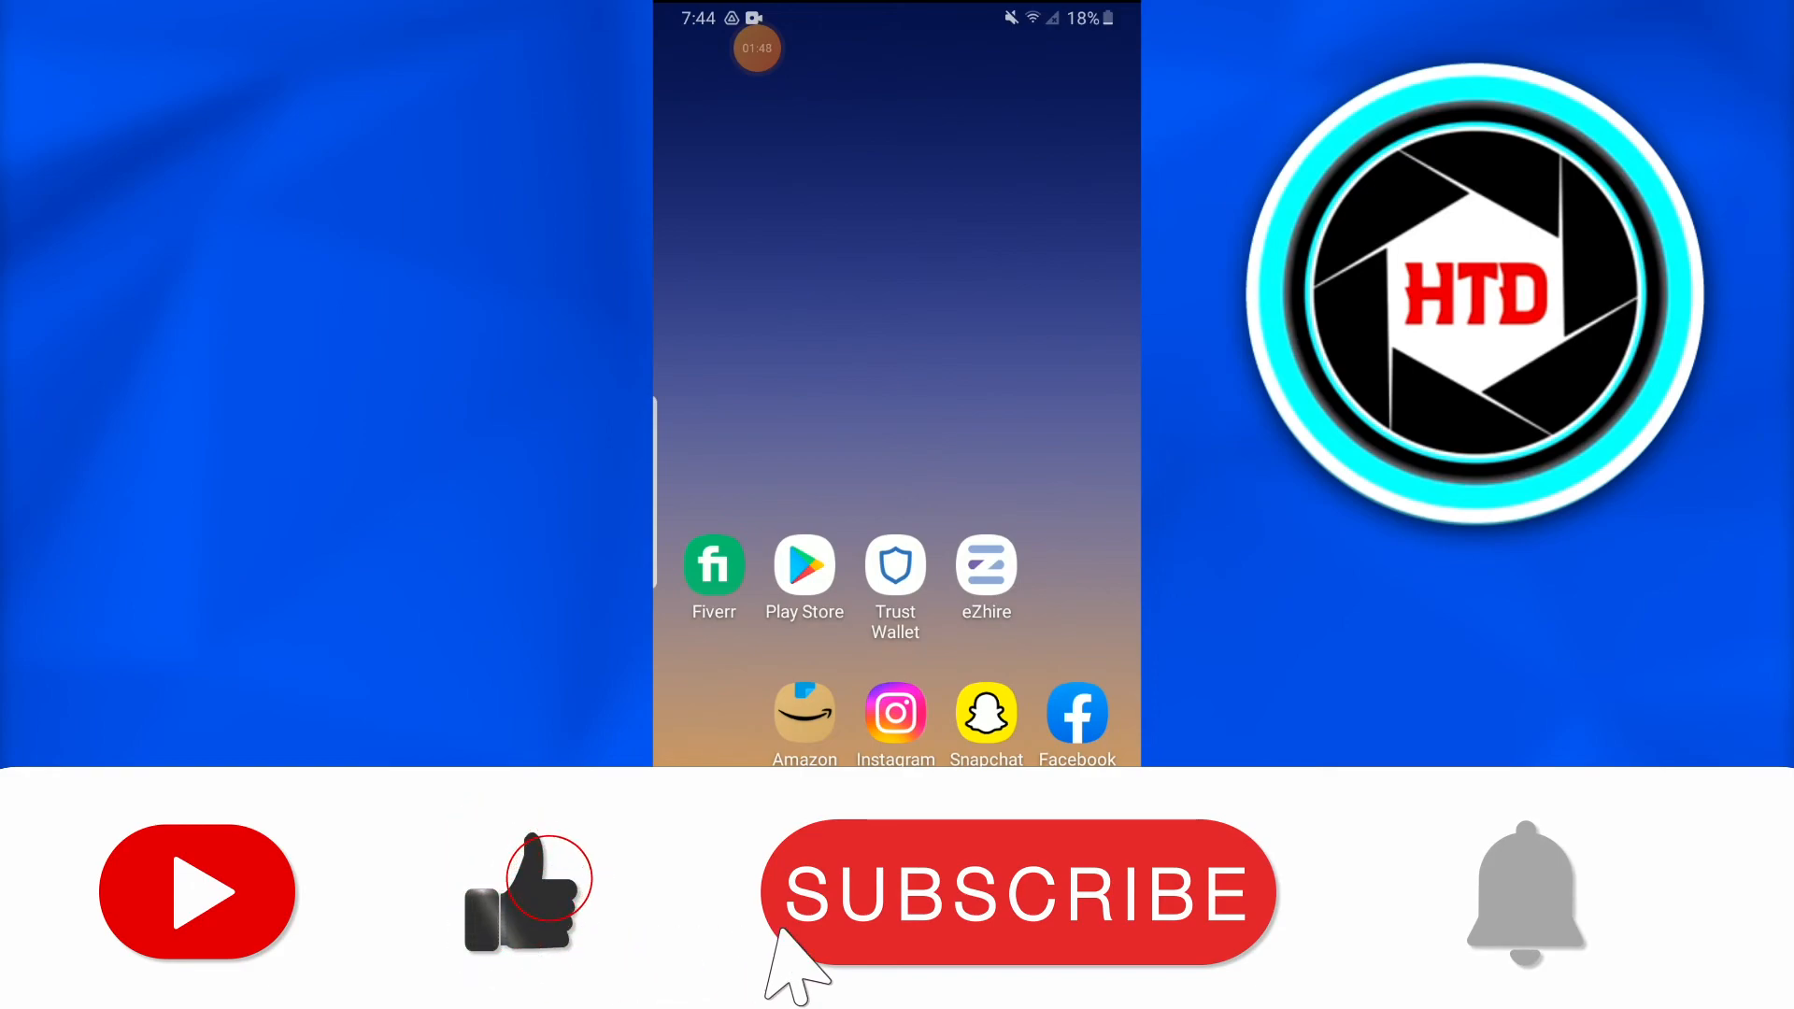
left_click(1019, 892)
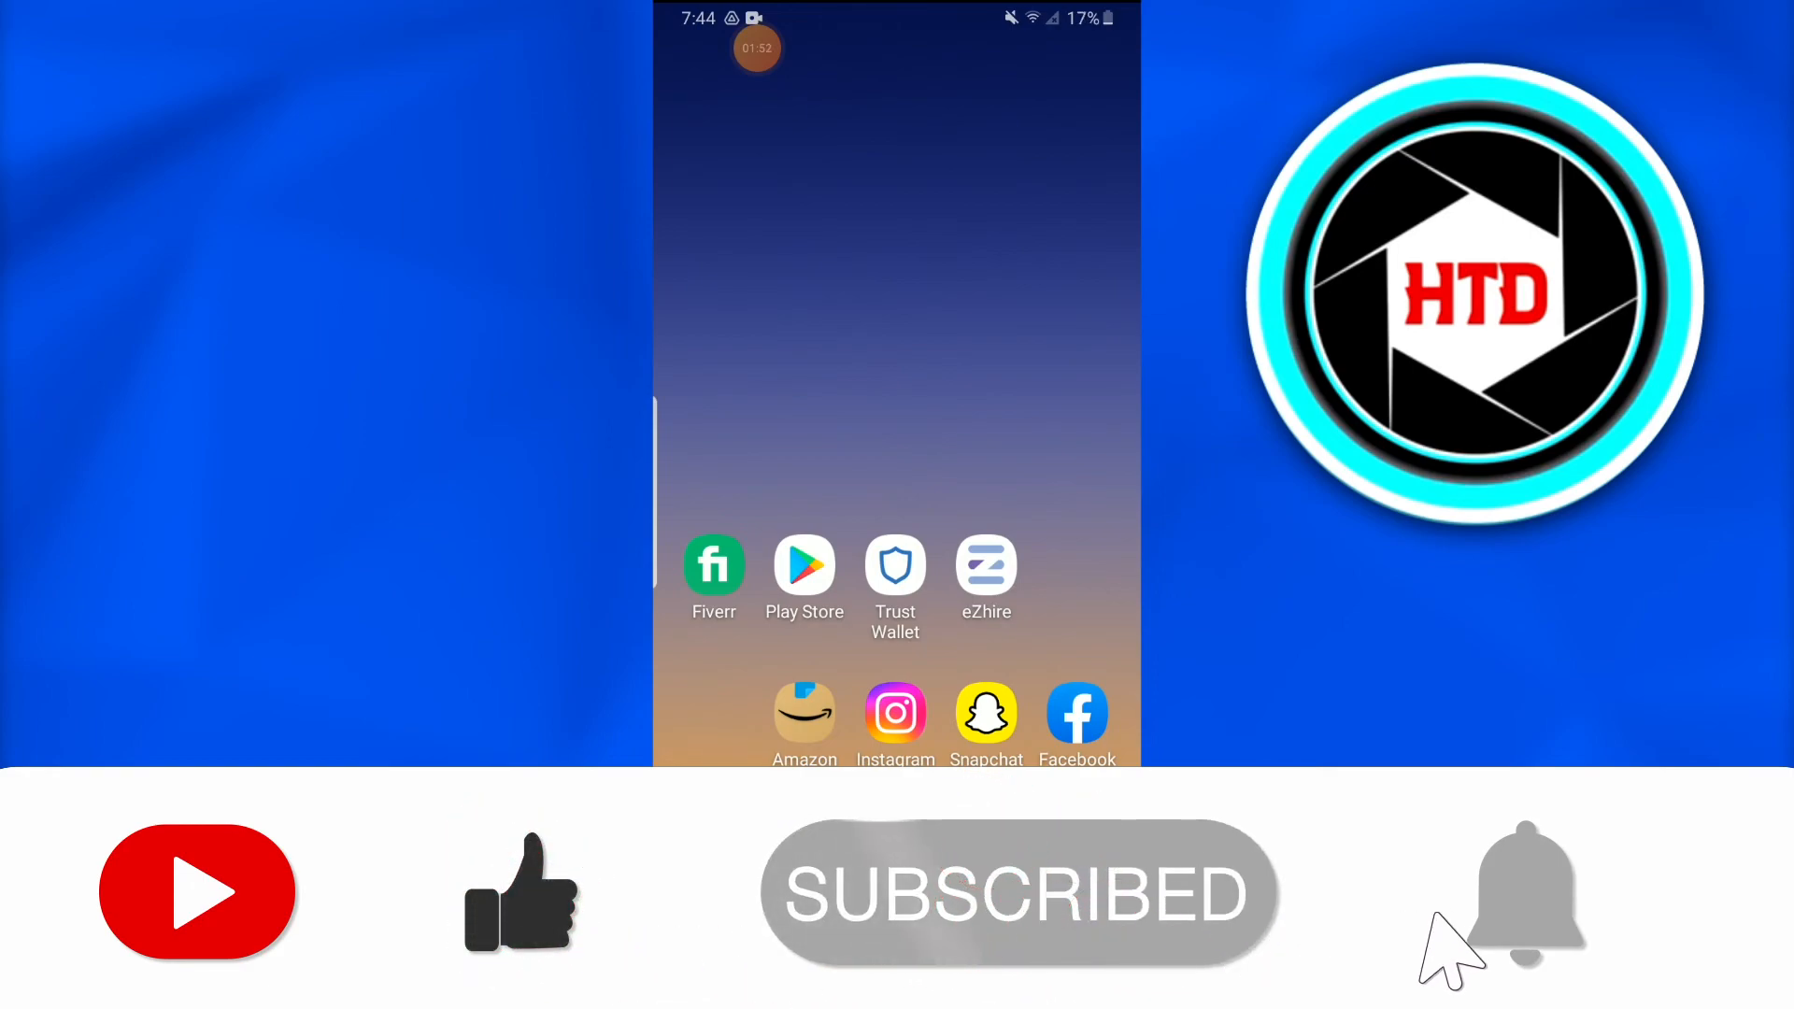